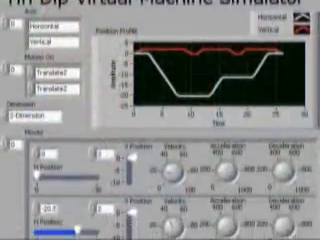
scroll(down, 3)
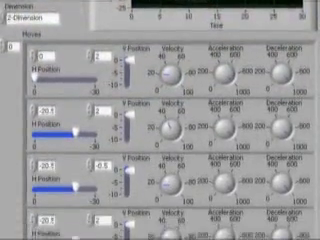
scroll(down, 3)
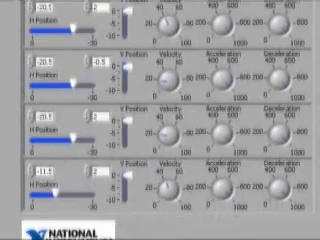